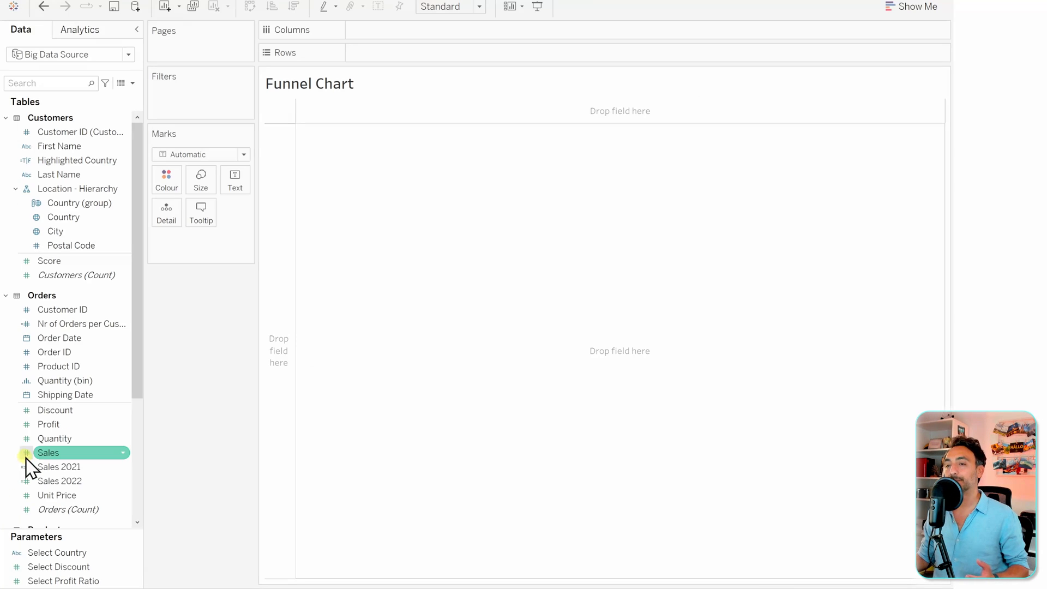
Place SUM(Sales) on Rows to draw total sales as one vertical bar.
left_click_drag(47, 451, 379, 59)
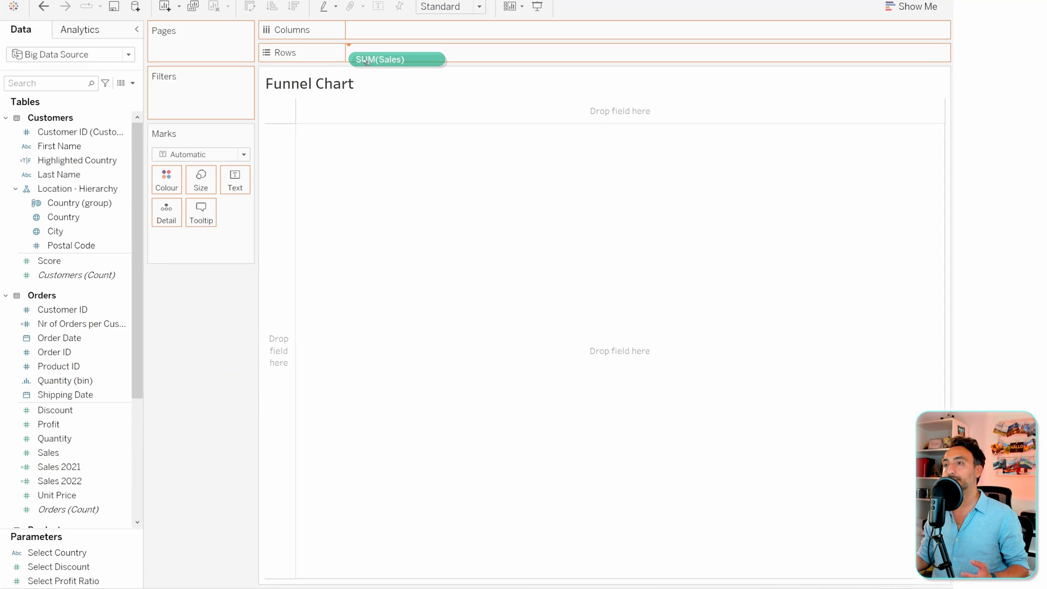
left_click_drag(397, 59, 399, 52)
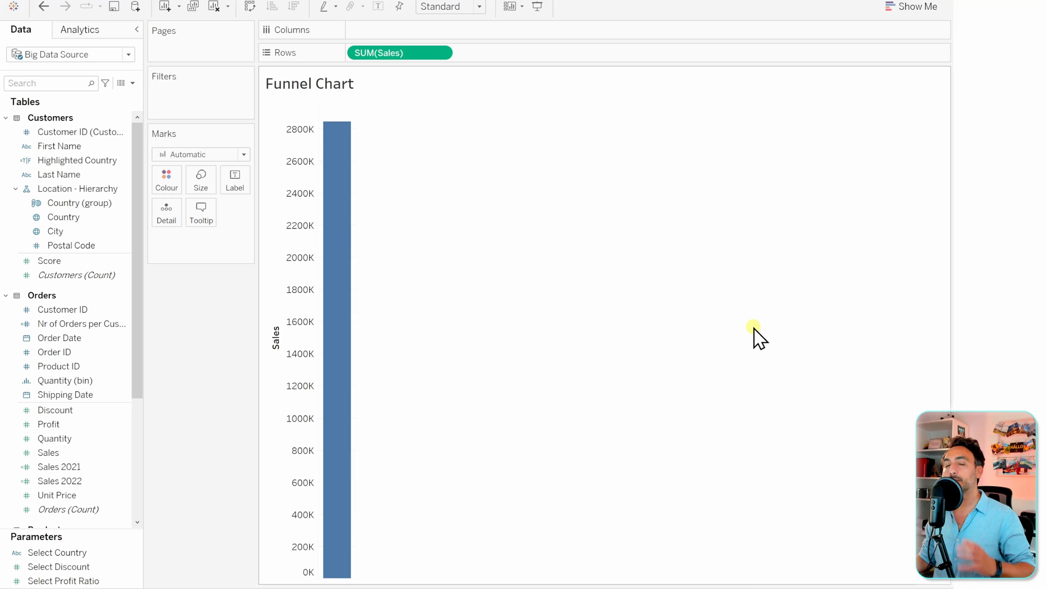
mouse_move(627, 353)
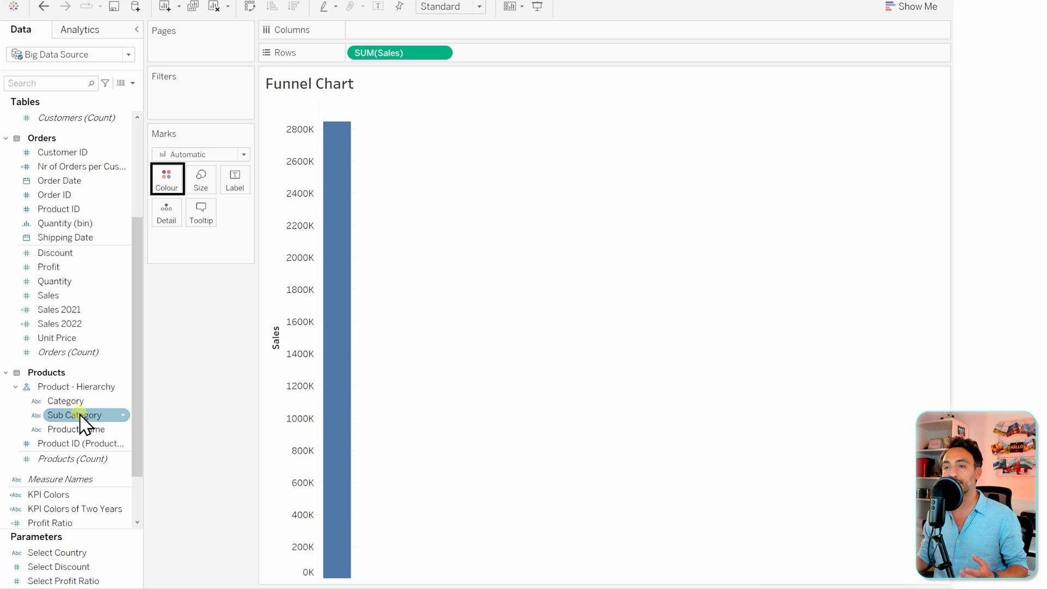
Colour the sales bar by Sub Category so it splits into segments with a legend.
left_click_drag(74, 414, 166, 178)
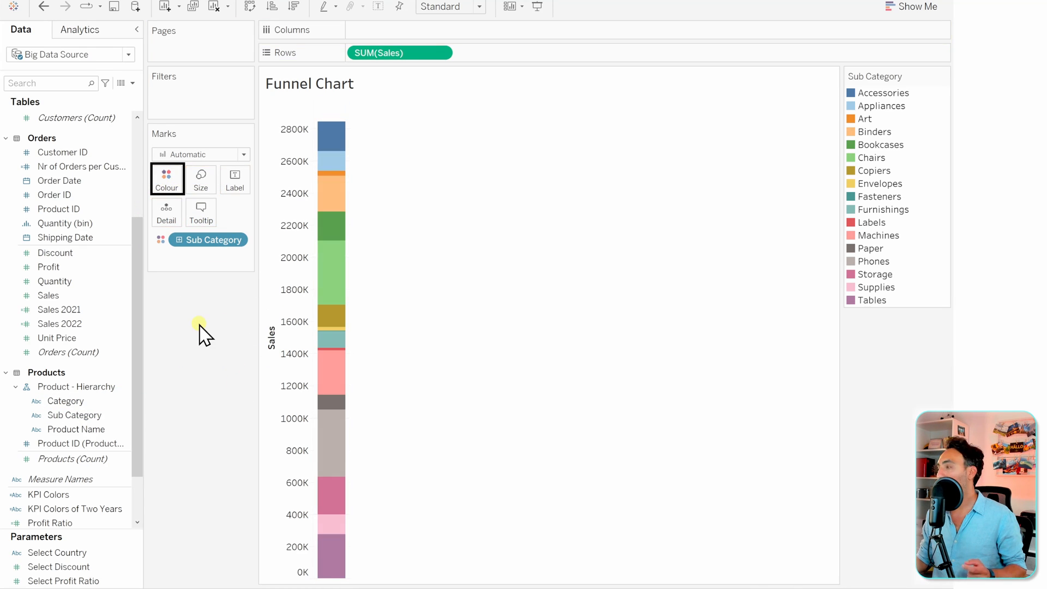
mouse_move(338, 287)
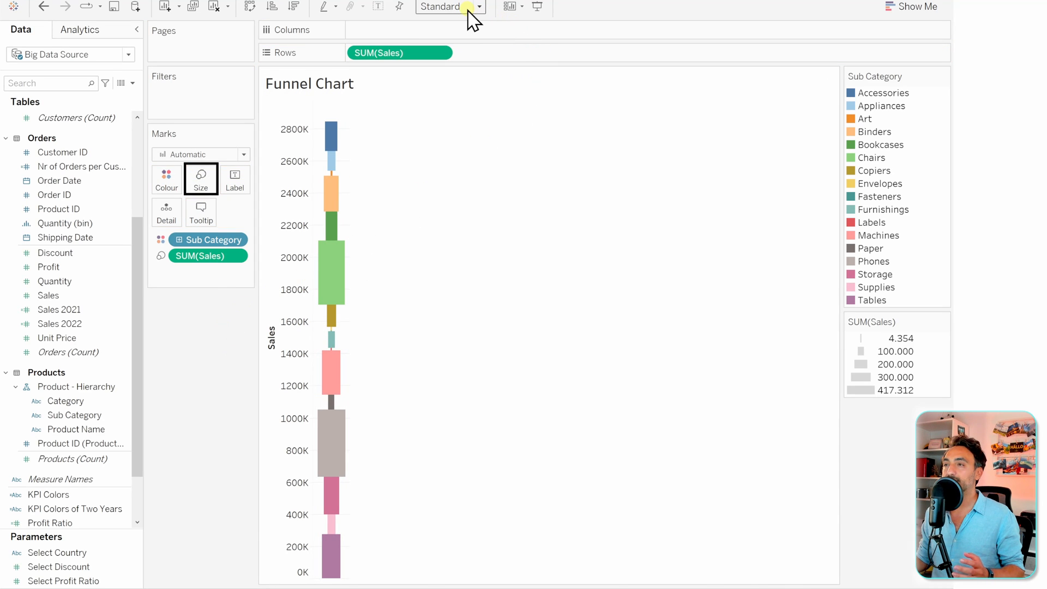
Change the fit from Standard to Entire View so the bars fill the view.
left_click(476, 6)
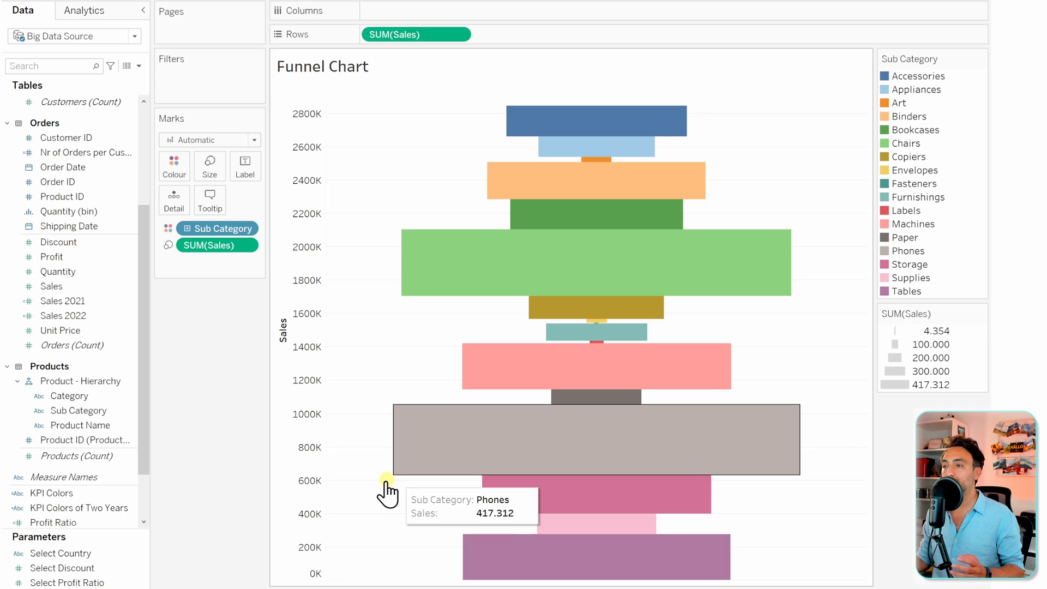
mouse_move(514, 317)
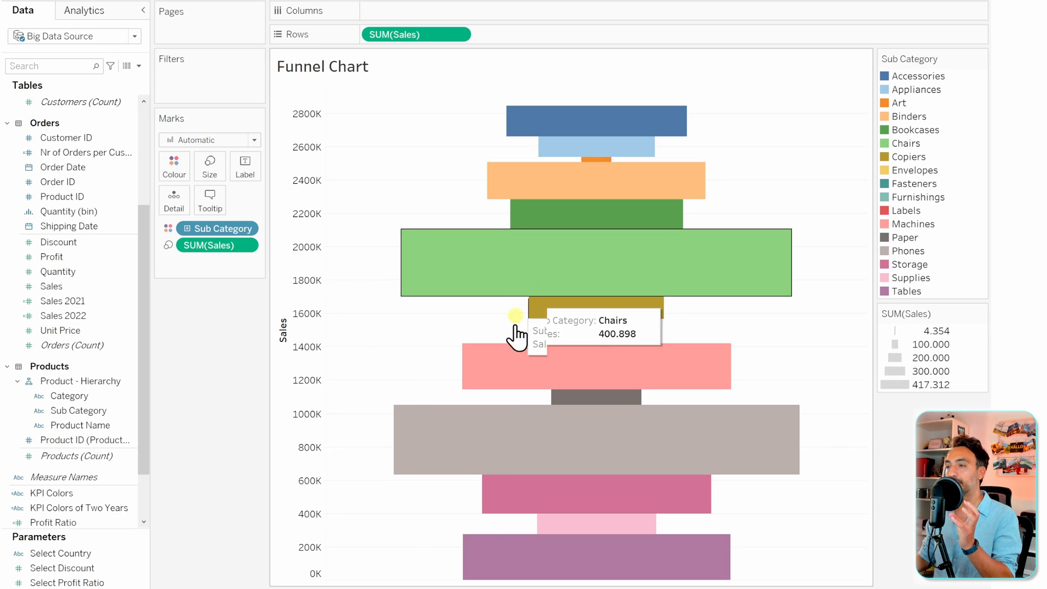
mouse_move(555, 257)
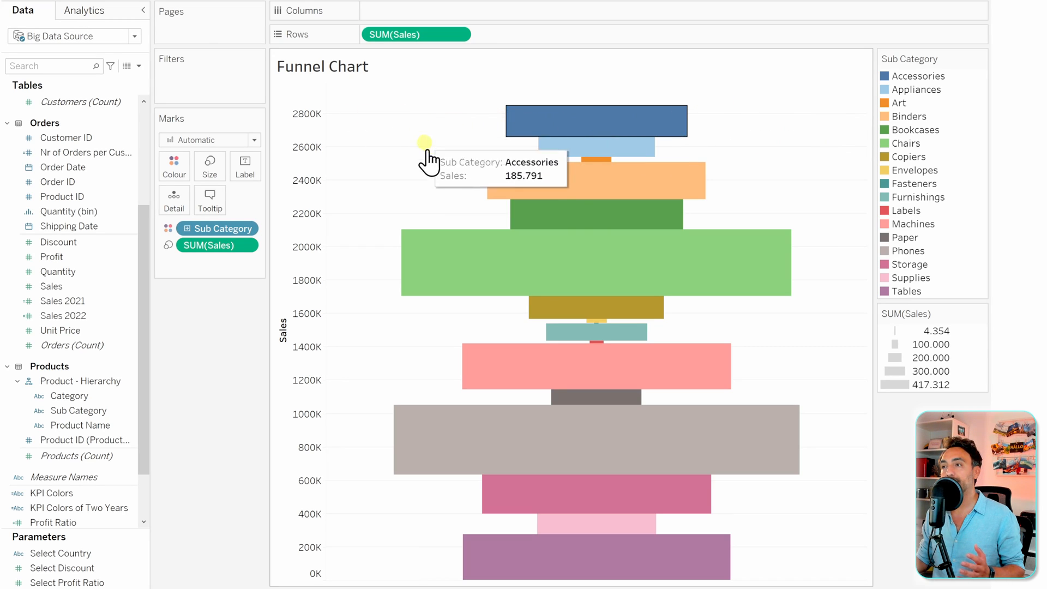
mouse_move(382, 240)
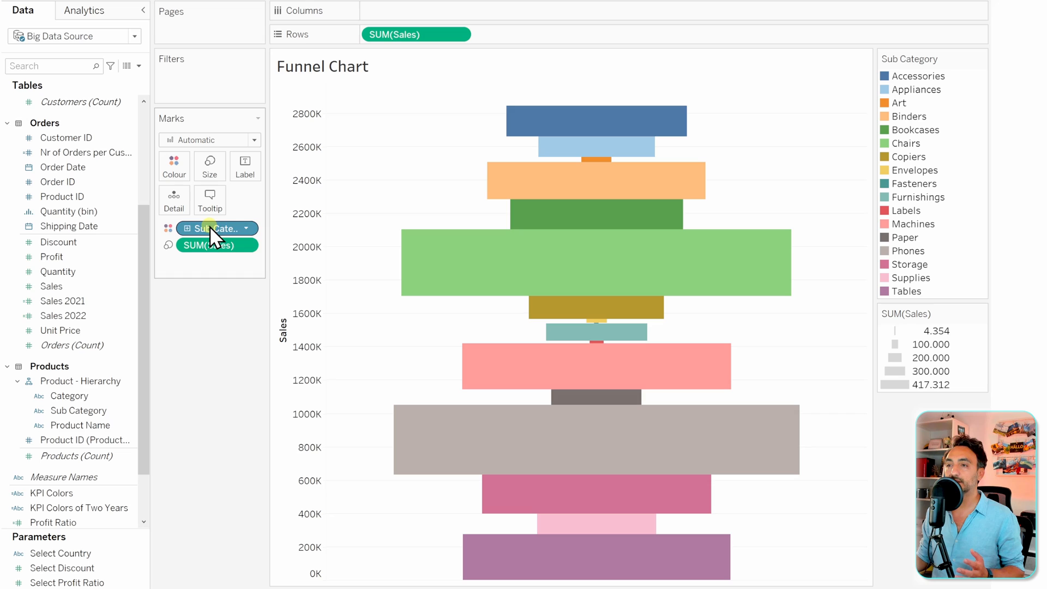
mouse_move(248, 308)
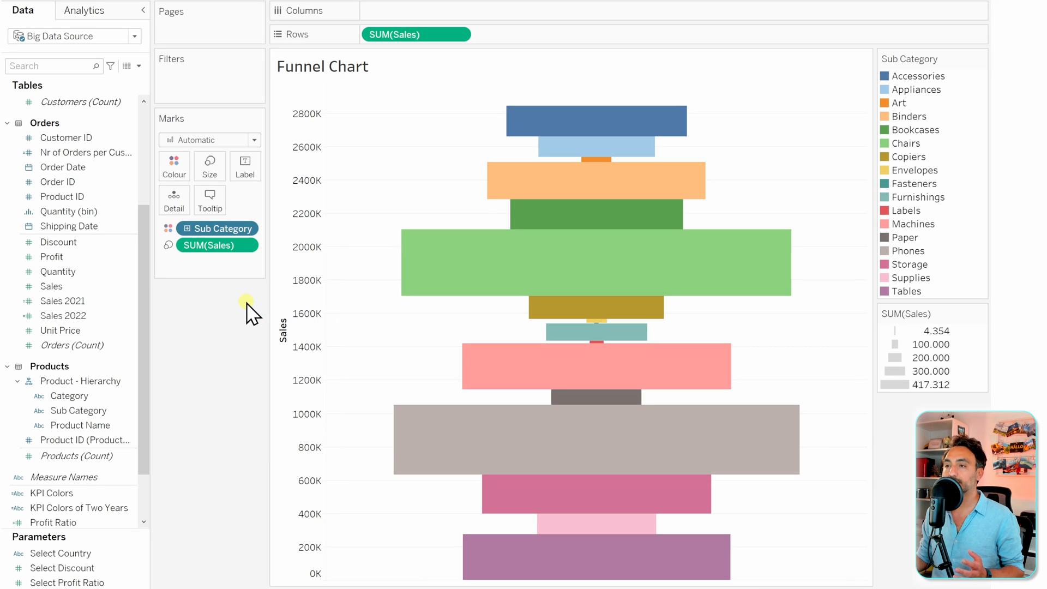
Sort Sub Category by field value descending so Phones tops the funnel.
left_click(491, 245)
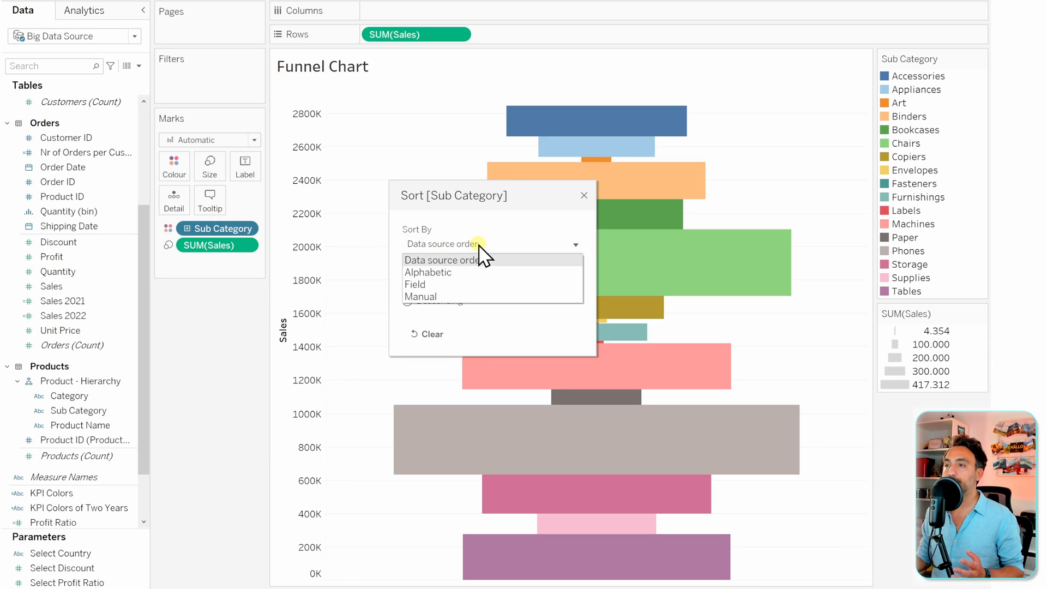
left_click(414, 284)
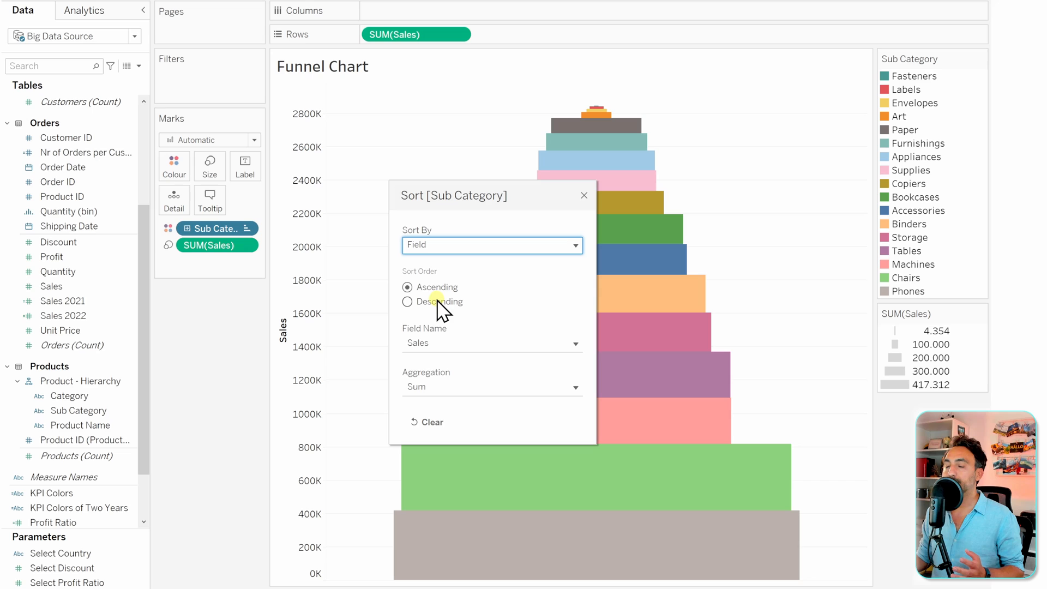
left_click(407, 301)
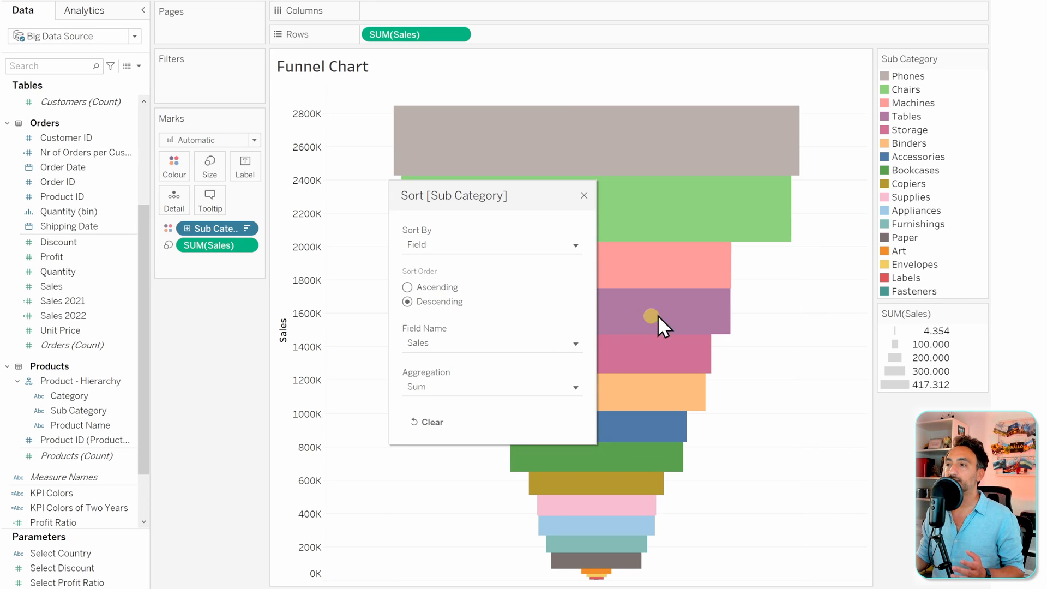
mouse_move(582, 196)
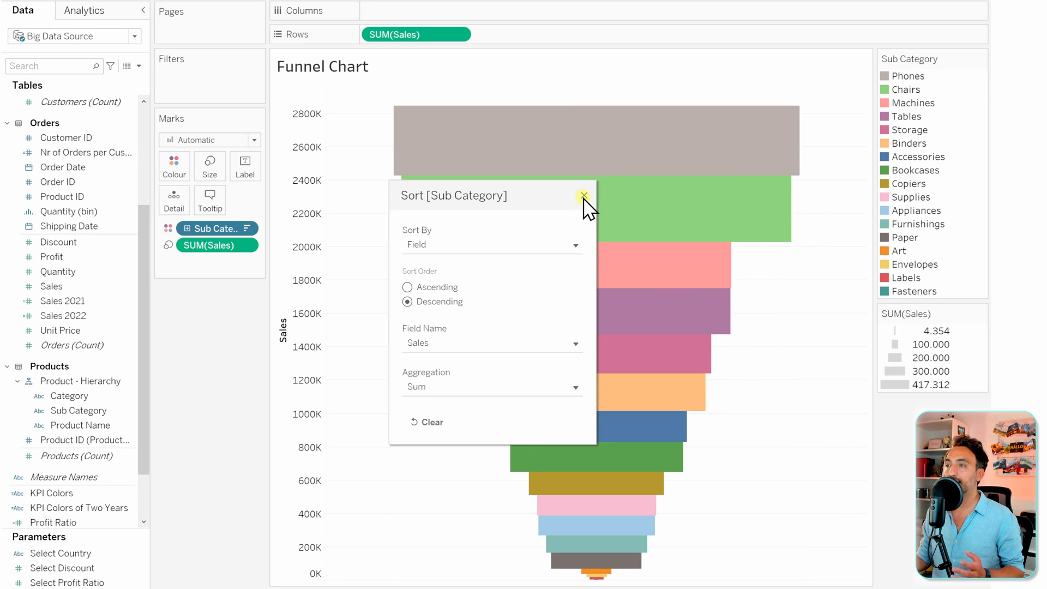
left_click(583, 196)
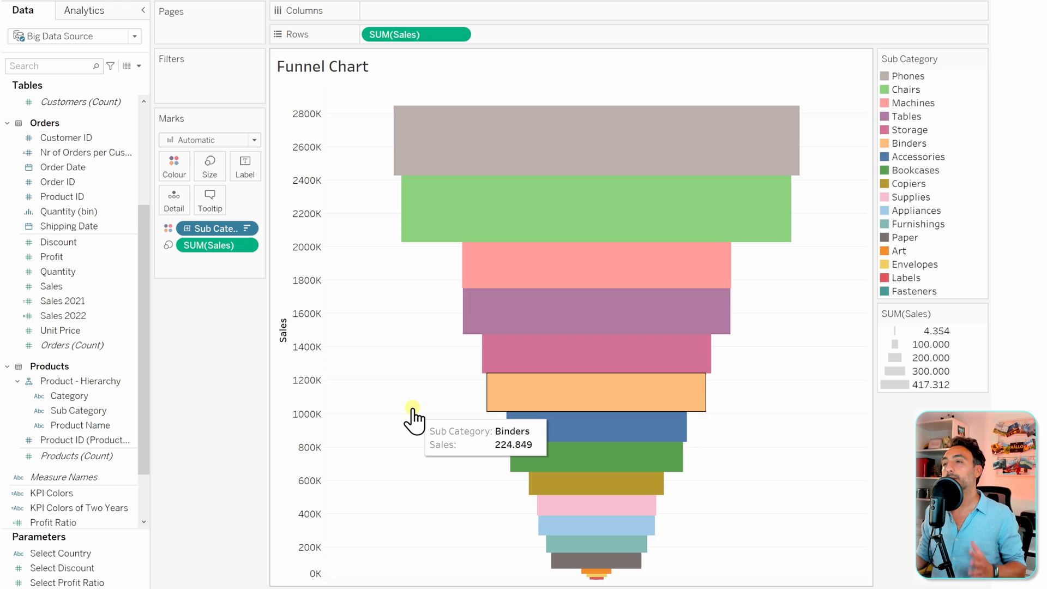
mouse_move(394, 361)
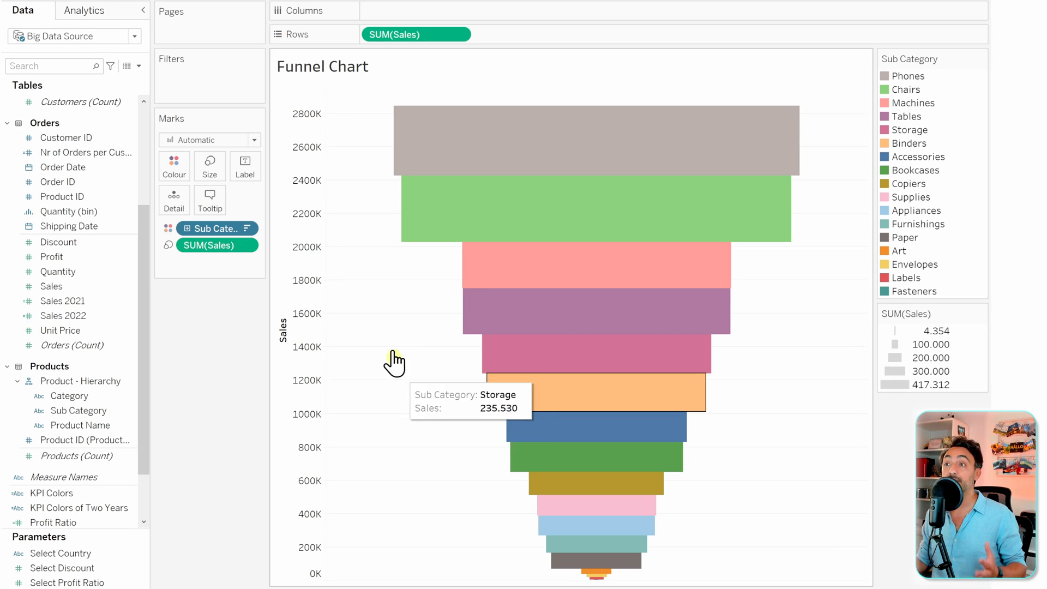
mouse_move(594, 148)
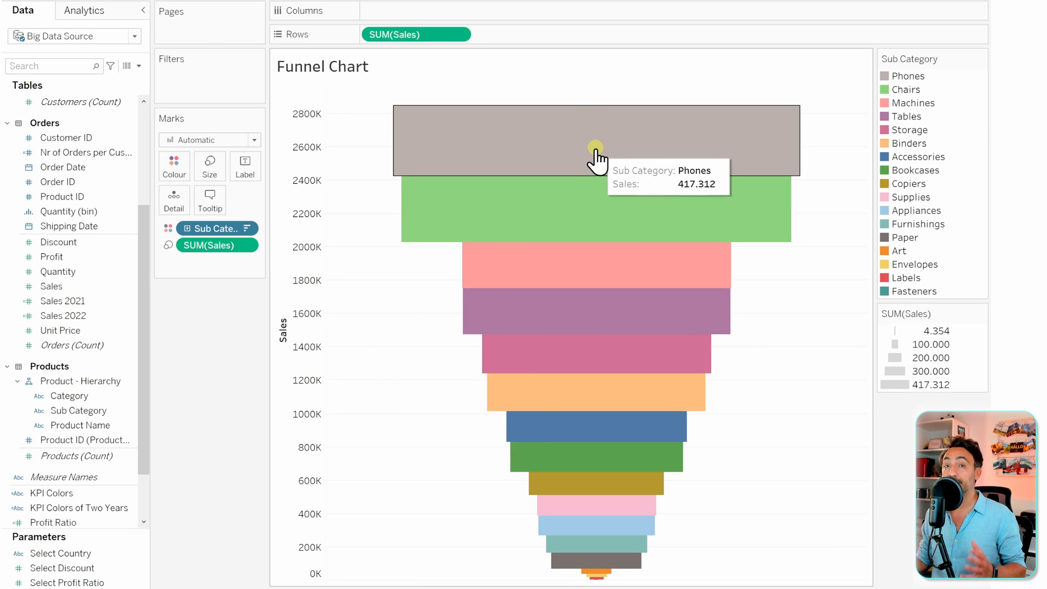
mouse_move(403, 403)
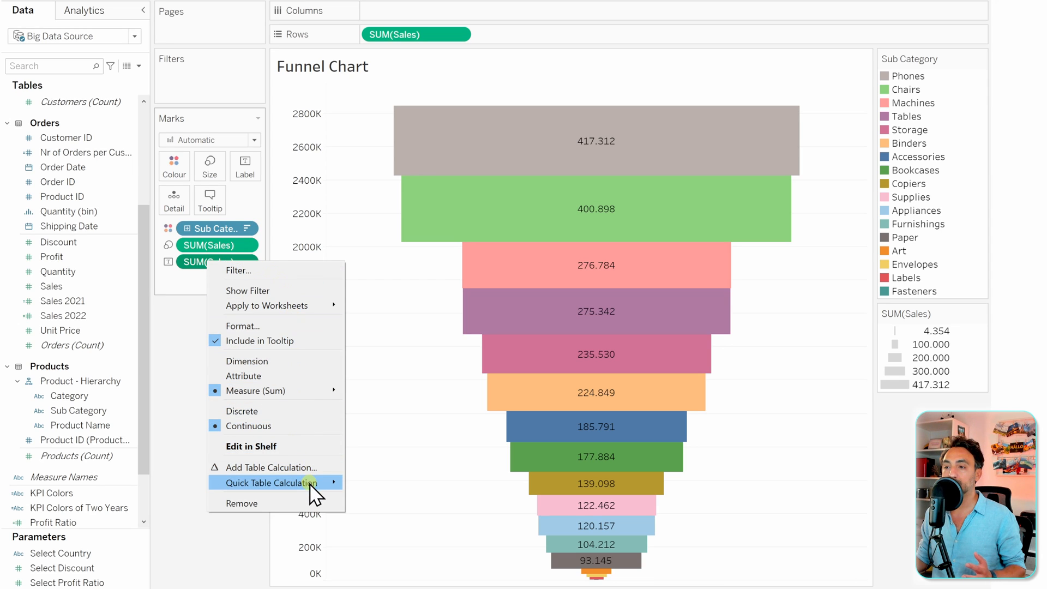
mouse_move(330, 482)
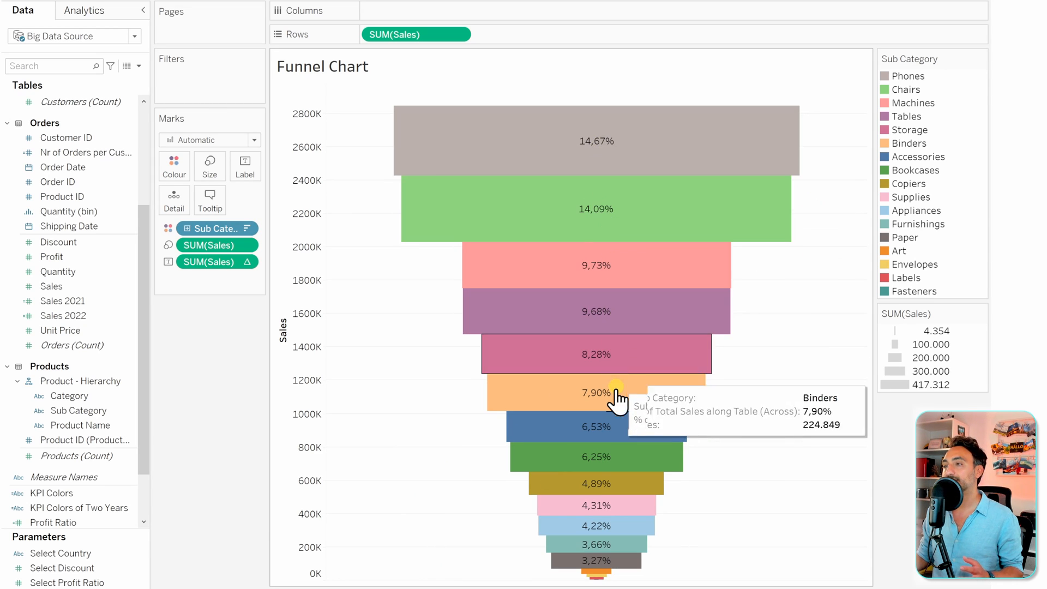
mouse_move(410, 388)
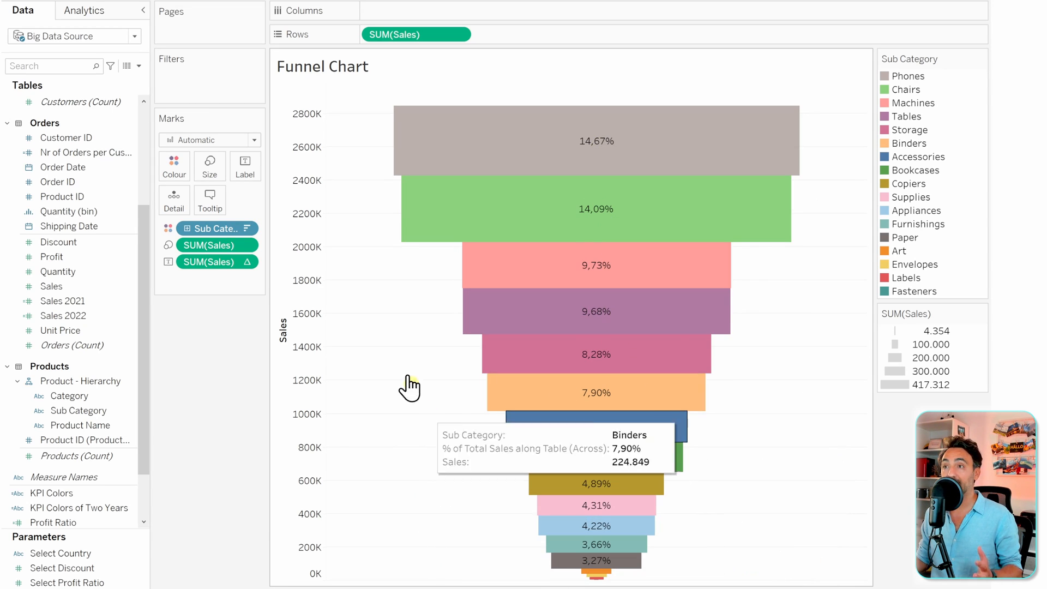
mouse_move(610, 133)
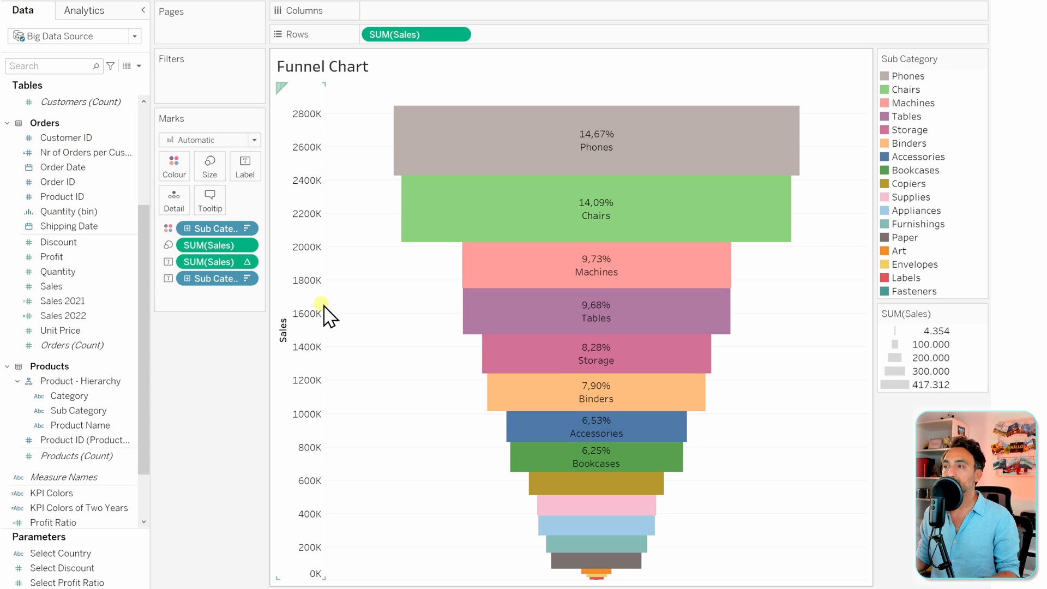
mouse_move(602, 152)
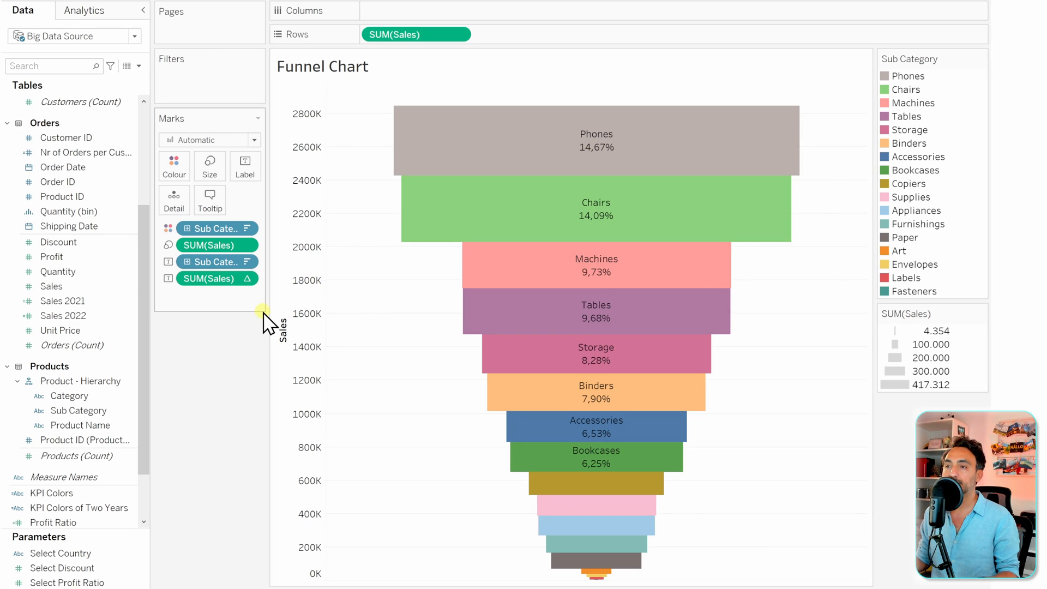
Edit the mark label text to put the bold sub-category name above its percent of total.
left_click(244, 166)
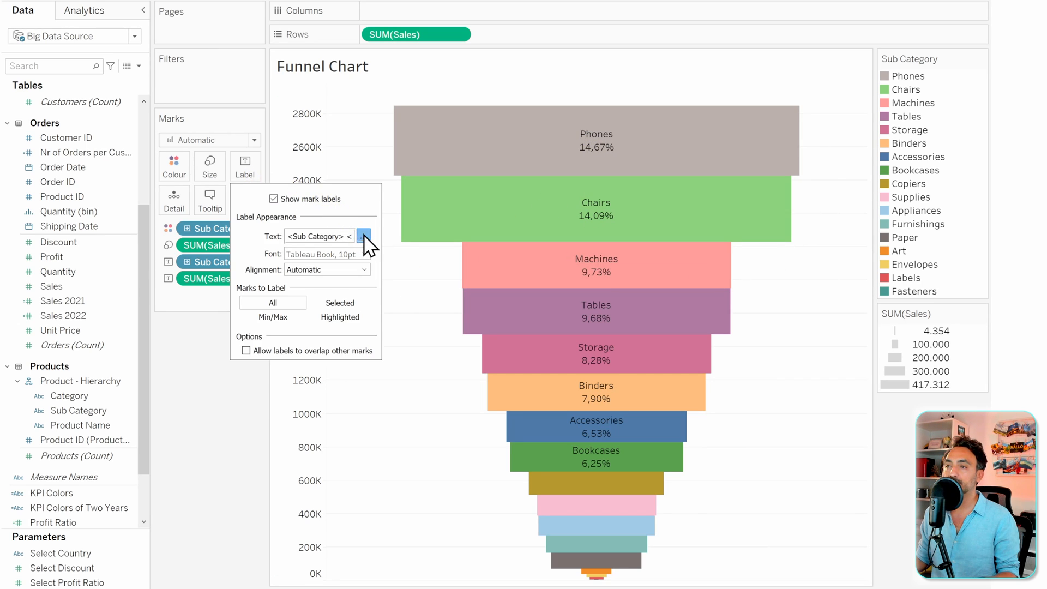
left_click(363, 235)
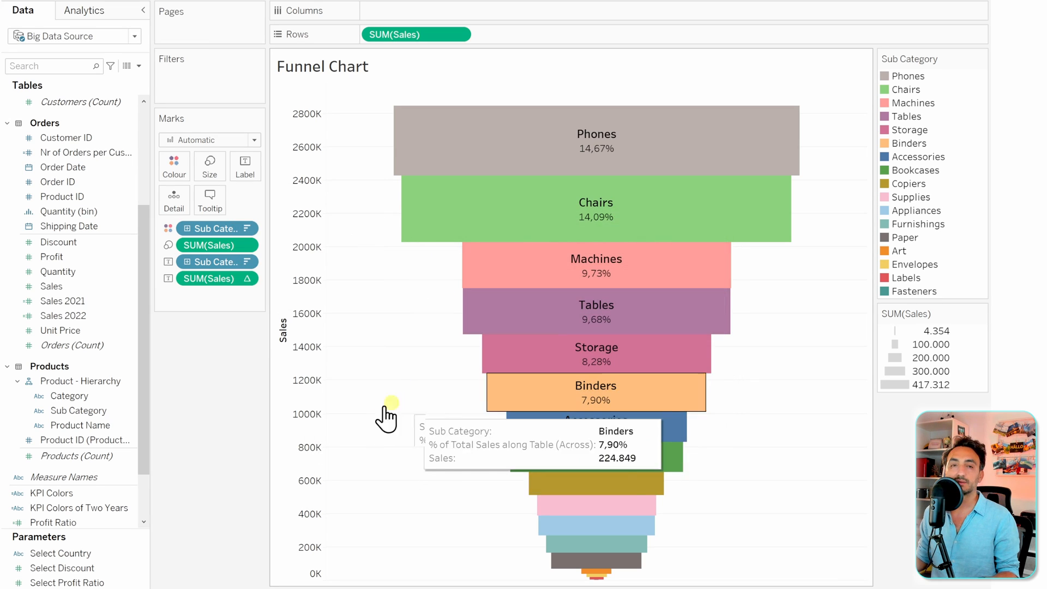
Format the sheet's pane font to a darker colour for the funnel labels.
right_click(595, 353)
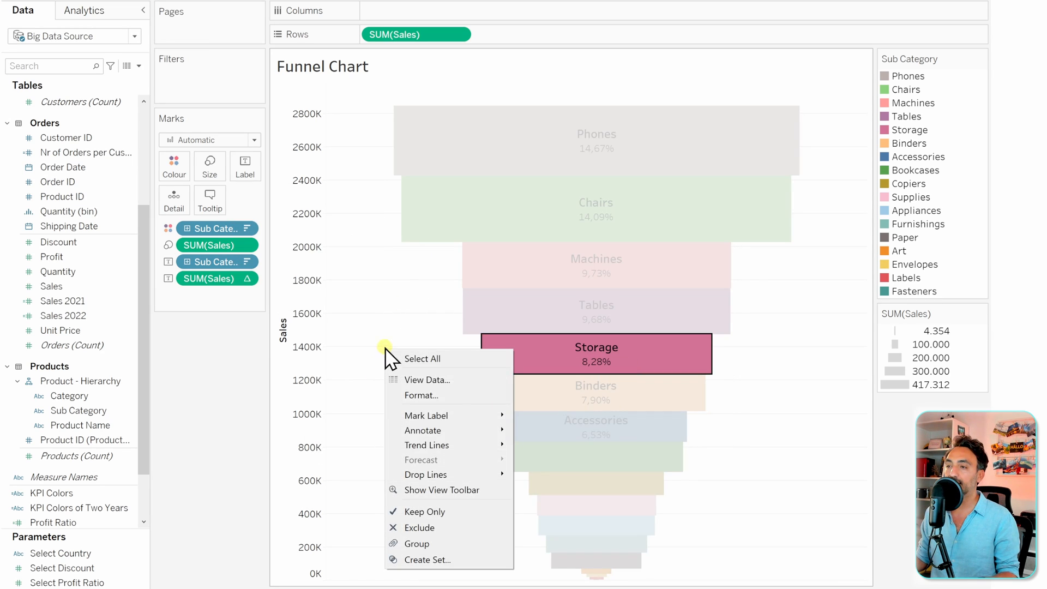
left_click(421, 396)
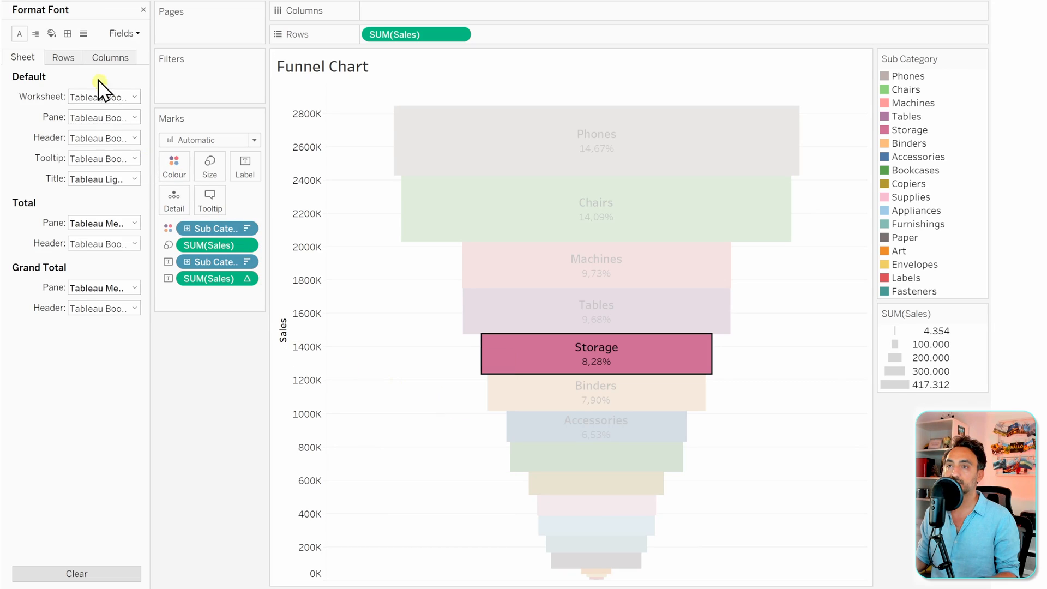
left_click(83, 33)
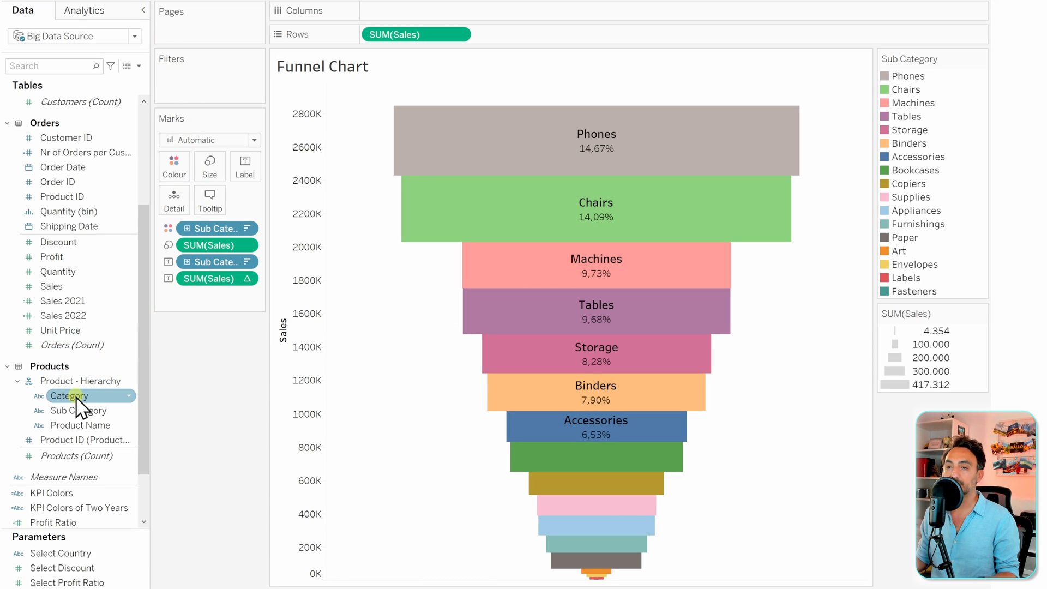
Show a Category filter, test excluding Furniture and Technology, then reselect (All).
right_click(68, 396)
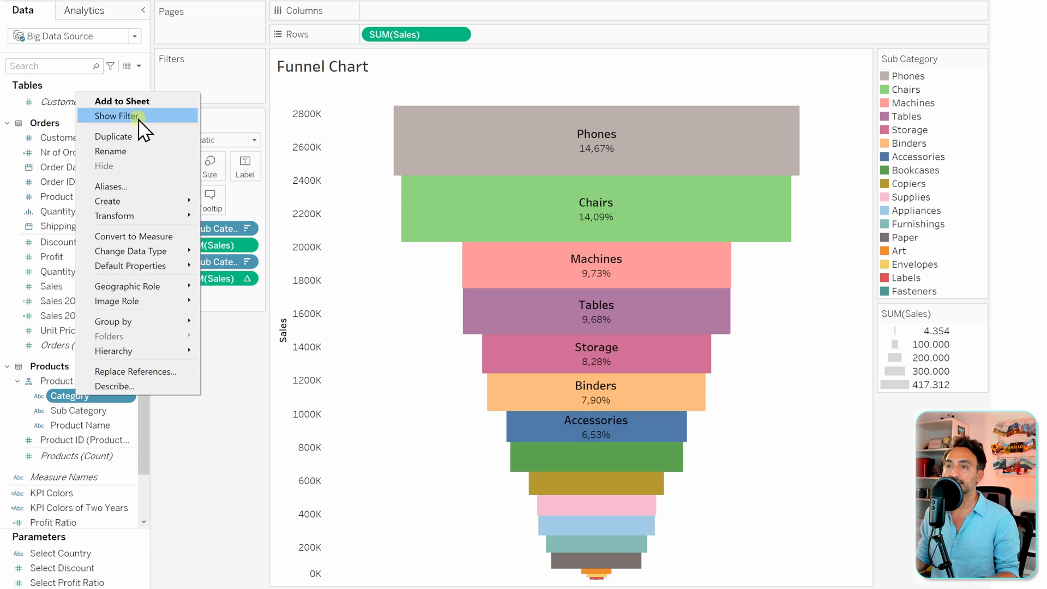
left_click(116, 116)
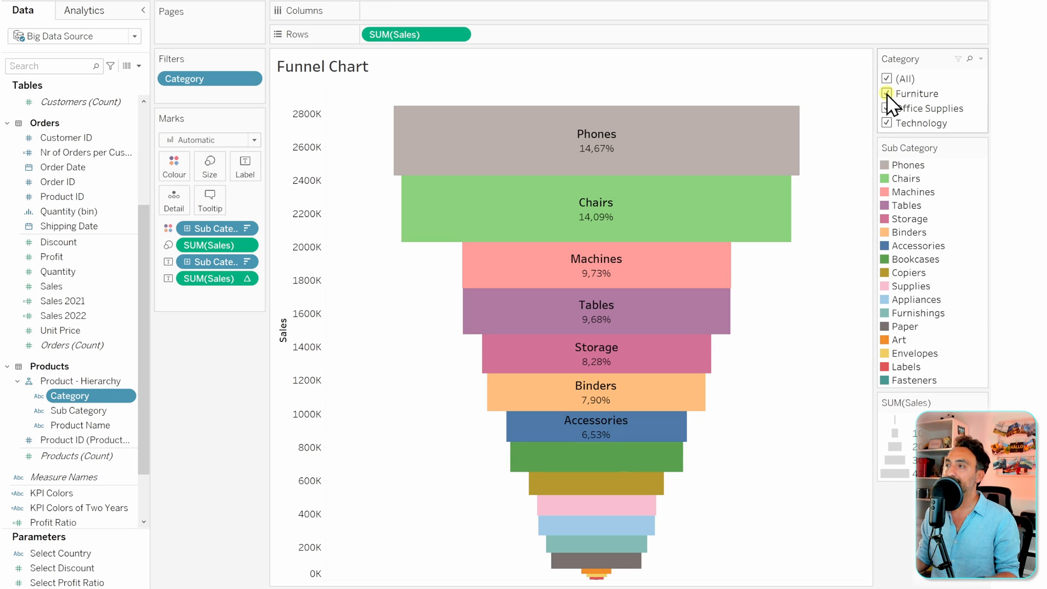
left_click(887, 94)
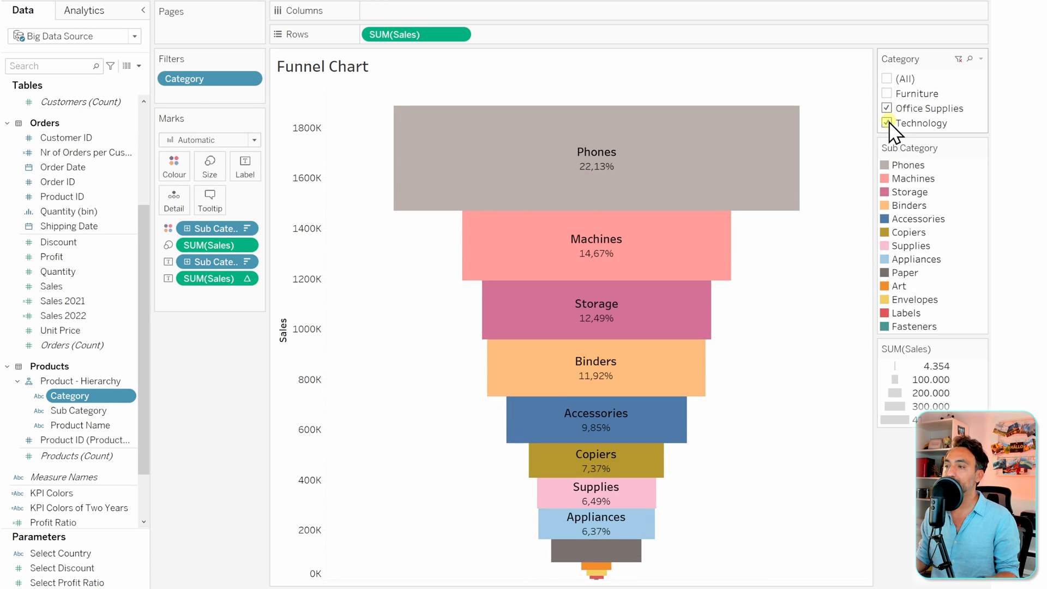
left_click(886, 122)
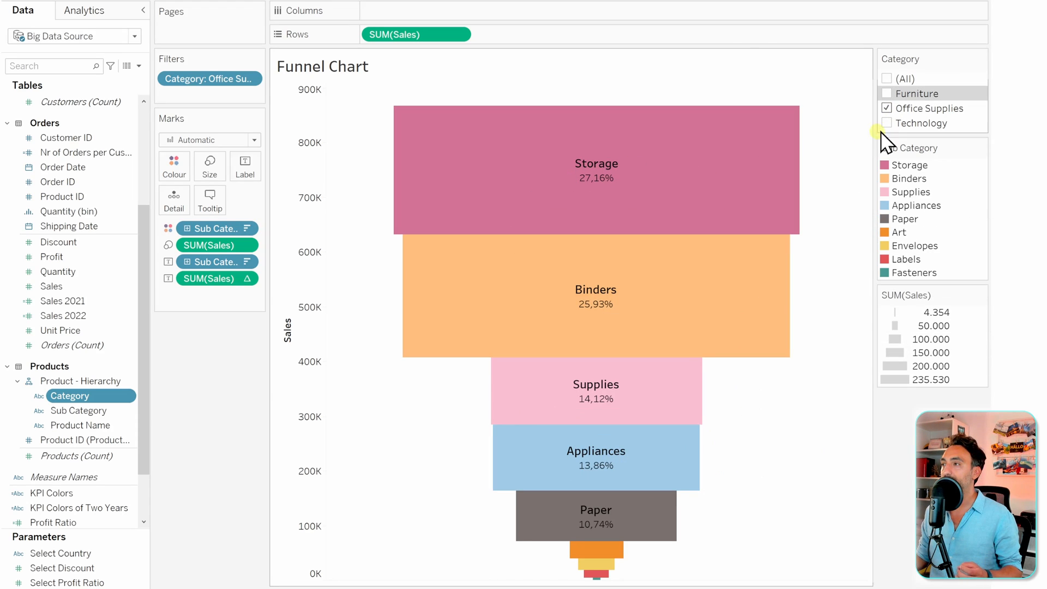
left_click(887, 79)
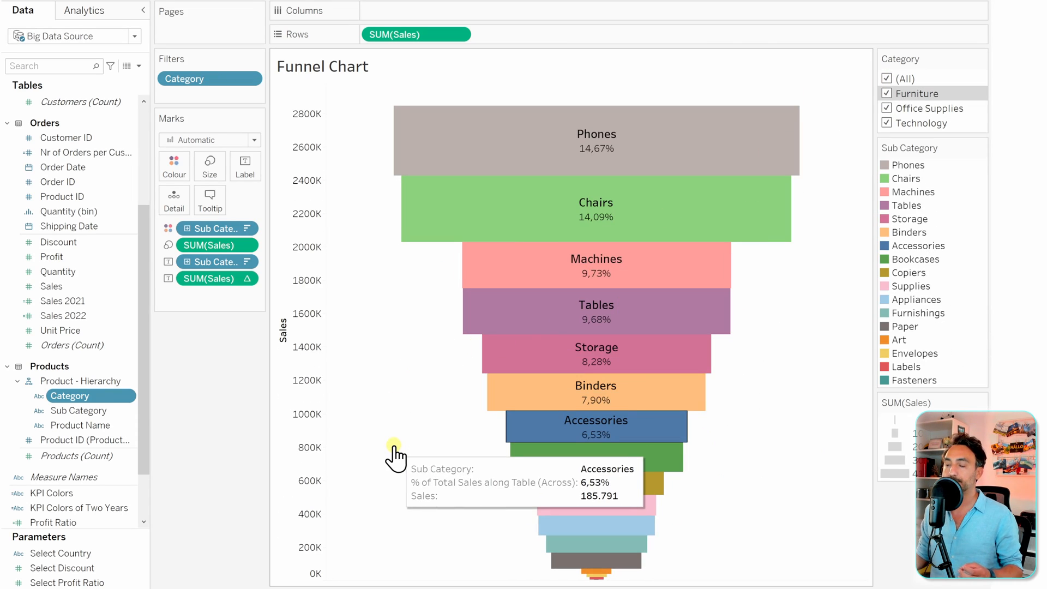